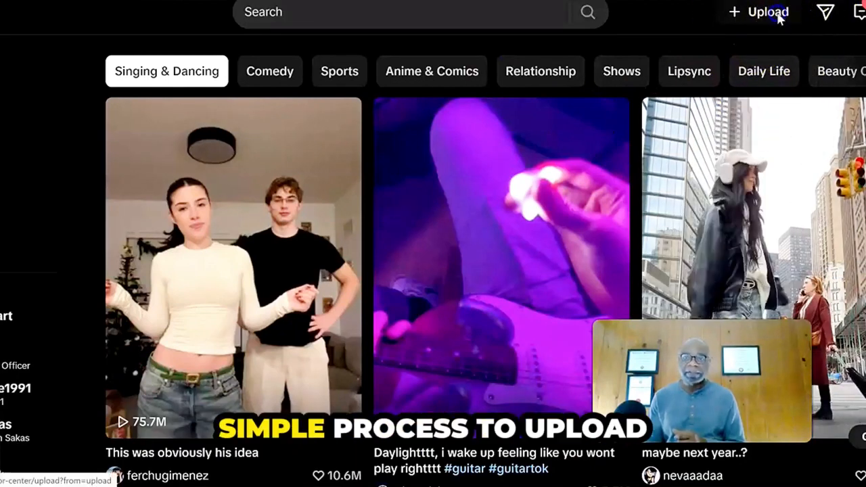
Step: Start a new video upload from the + Upload button on the TikTok feed
{"action": "left_click", "coordinate": [767, 12]}
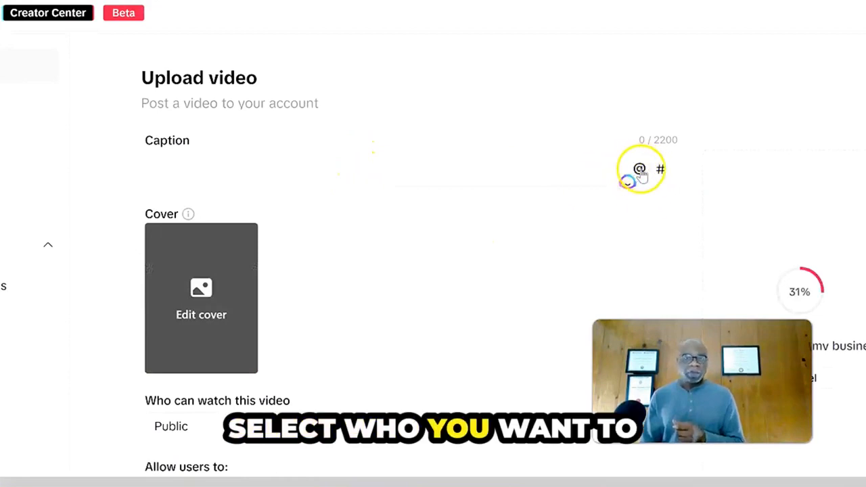
Step: Review the upload form's Public visibility and Comment, Duet, Stitch settings until upload reaches 100%
{"action": "scroll", "scroll_direction": "down", "scroll_amount": 3}
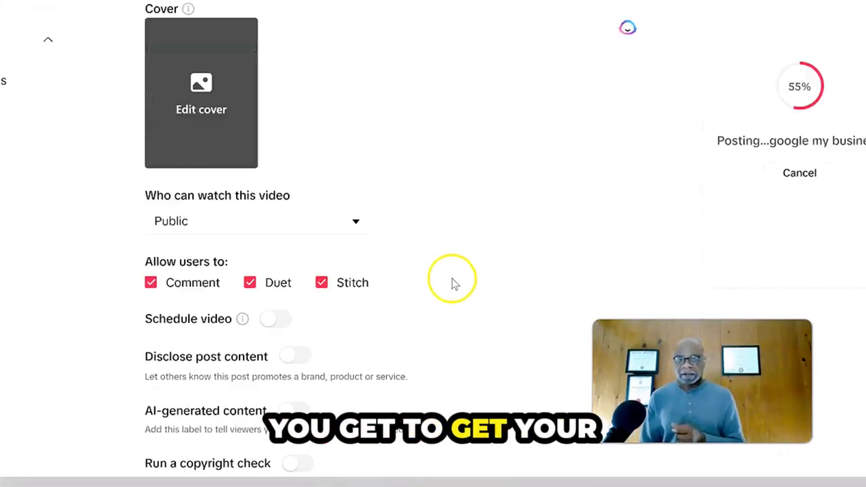
{"action": "left_click", "coordinate": [256, 222]}
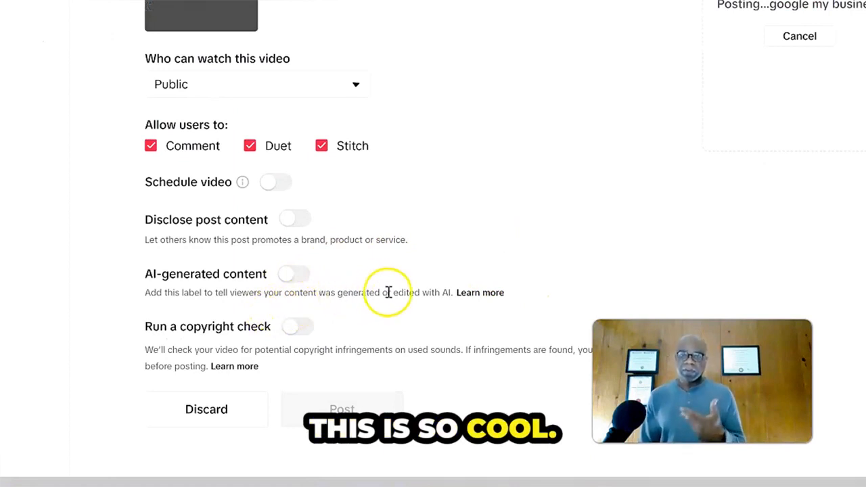
{"action": "mouse_move", "coordinate": [307, 193]}
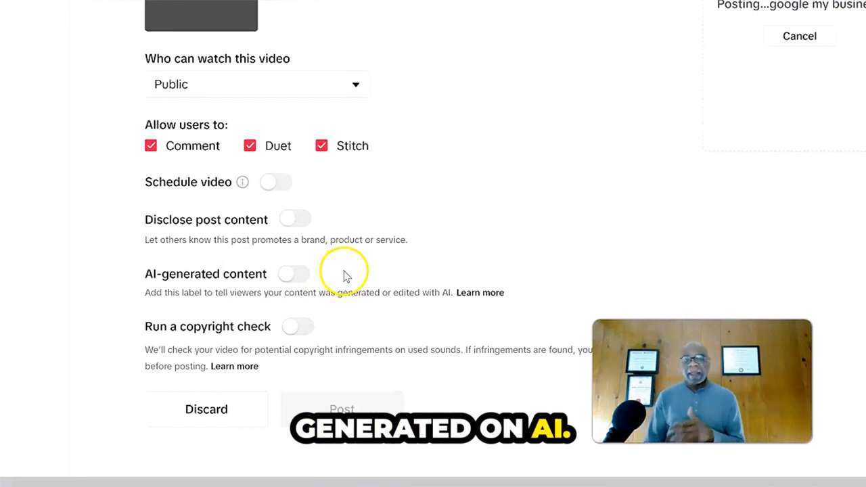
{"action": "mouse_move", "coordinate": [164, 298]}
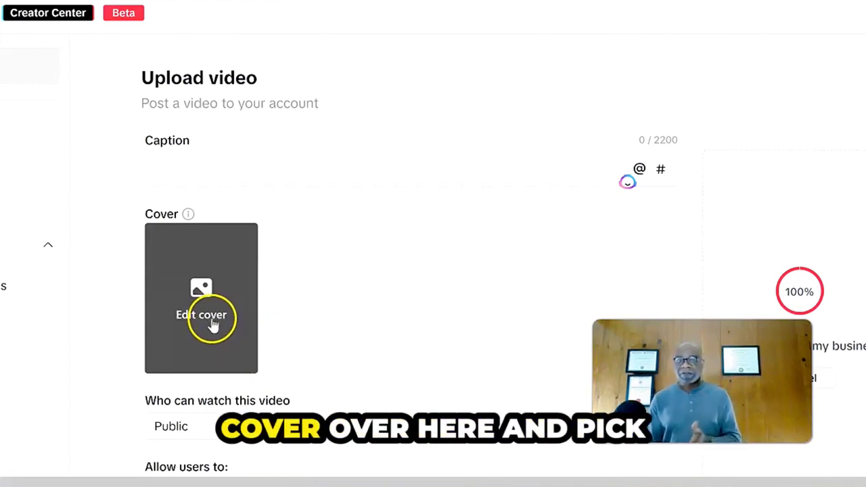
{"action": "scroll", "scroll_direction": "down", "scroll_amount": 3}
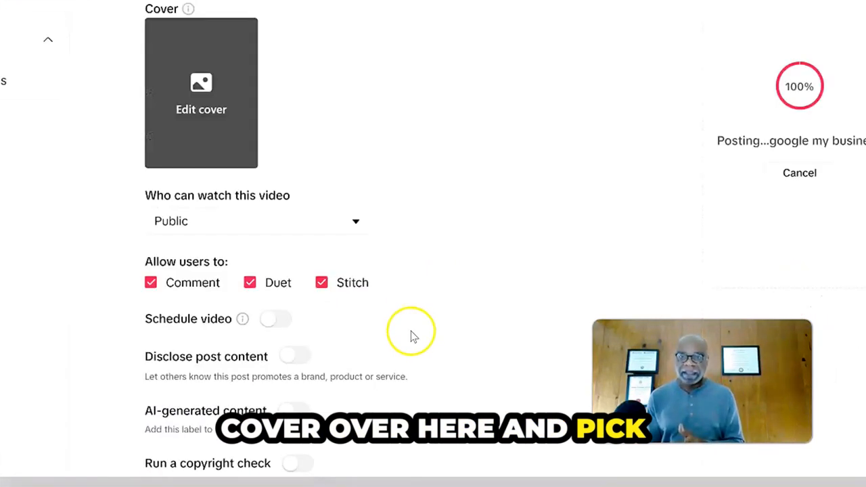